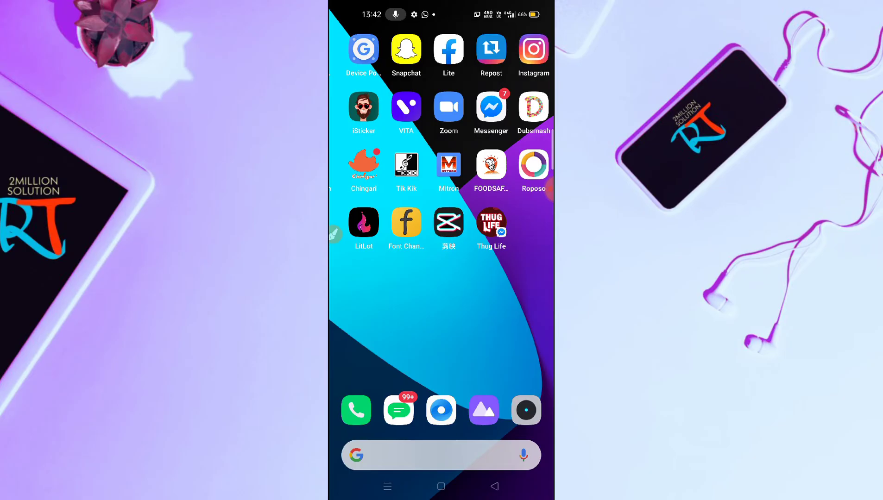
Step: Launch Instagram from the home screen and bring up the Story camera
{"action": "scroll", "scroll_direction": "left", "scroll_amount": 3}
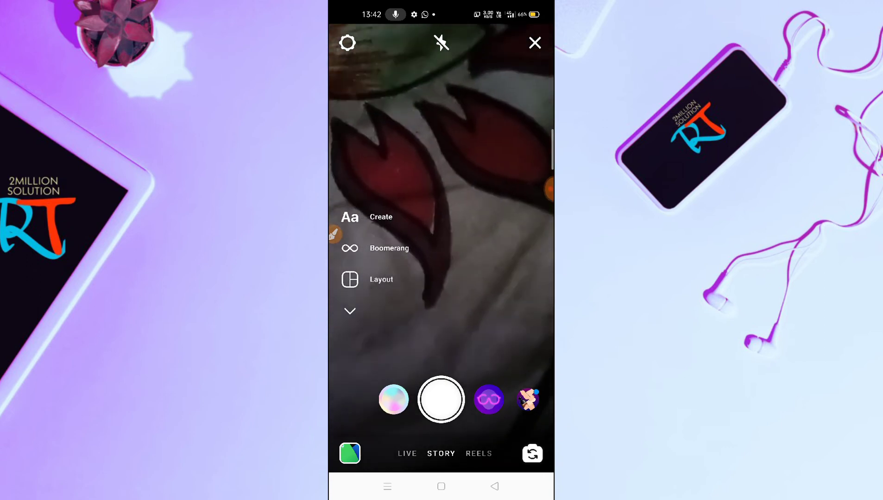
Step: Expand the camera modes, select Hands-Free, and start recording the story
{"action": "left_click", "coordinate": [335, 233]}
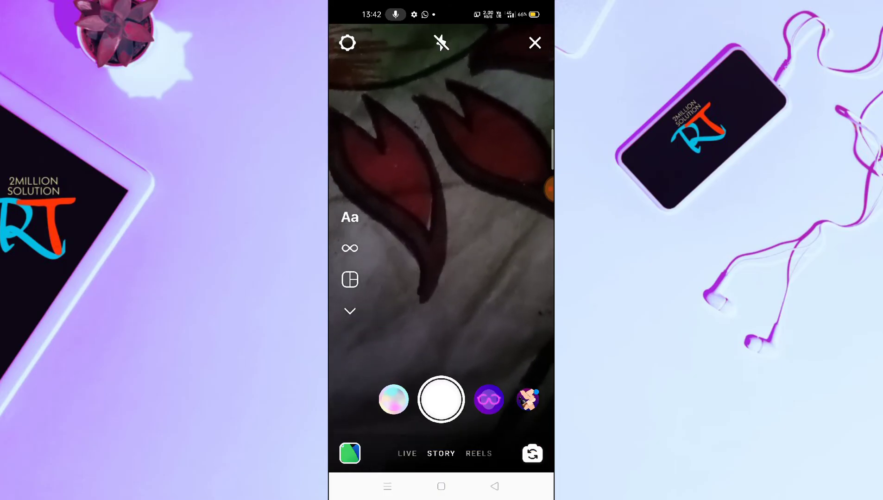
{"action": "left_click", "coordinate": [350, 311]}
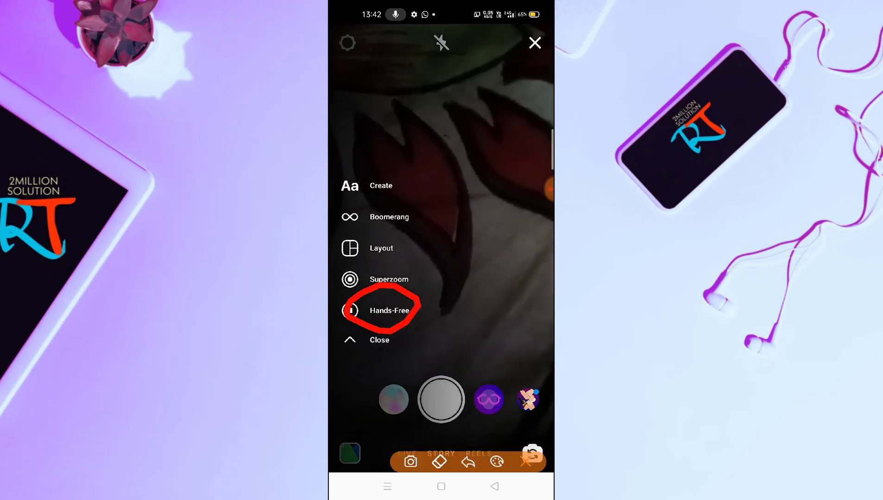
{"action": "left_click", "coordinate": [387, 310]}
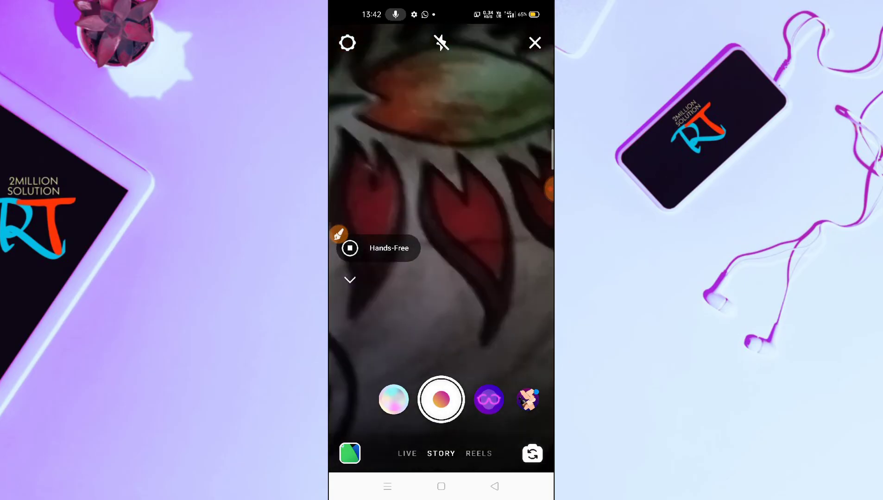
{"action": "left_click", "coordinate": [441, 399]}
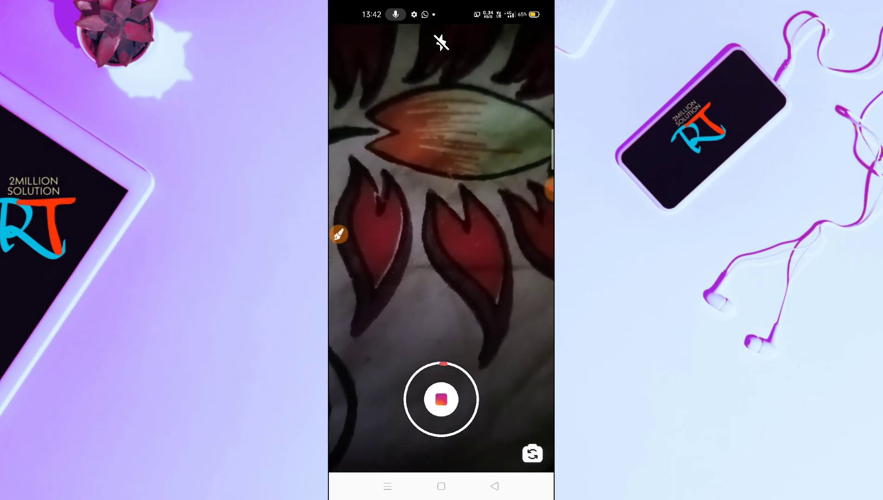